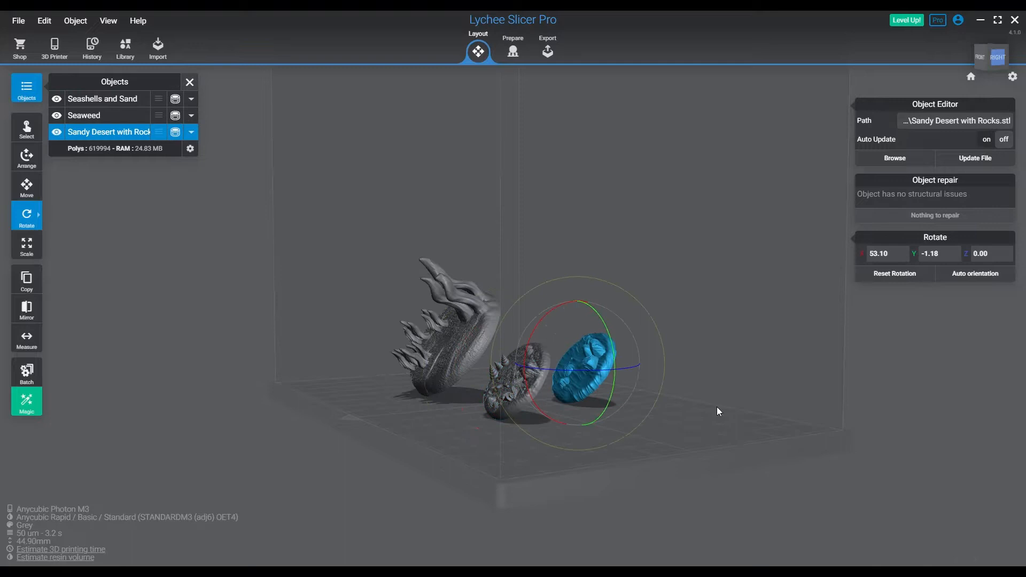
Select the Seaweed base among the three bases and save the scene as miabases3.lys
left_click(990, 57)
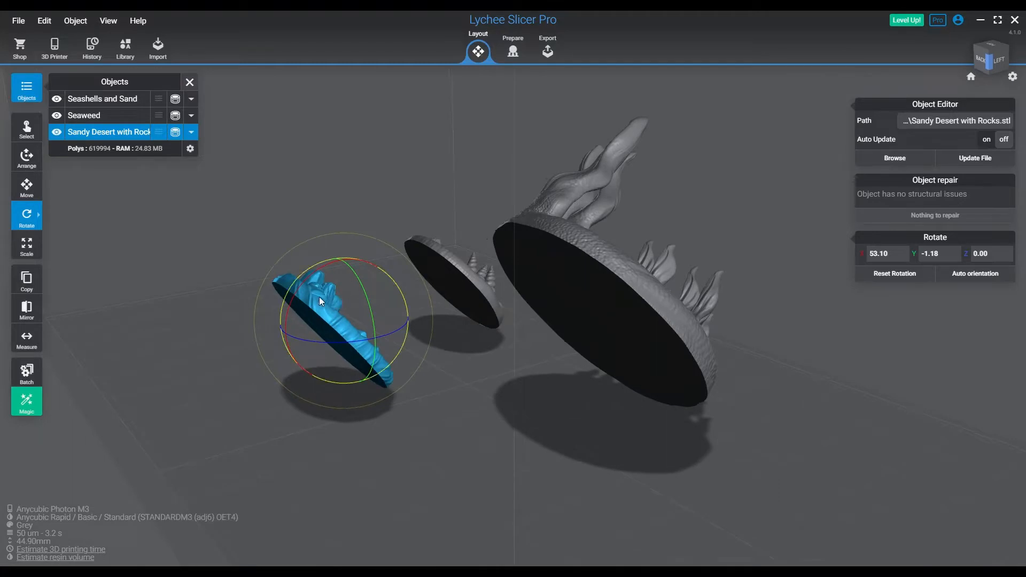
left_click(602, 266)
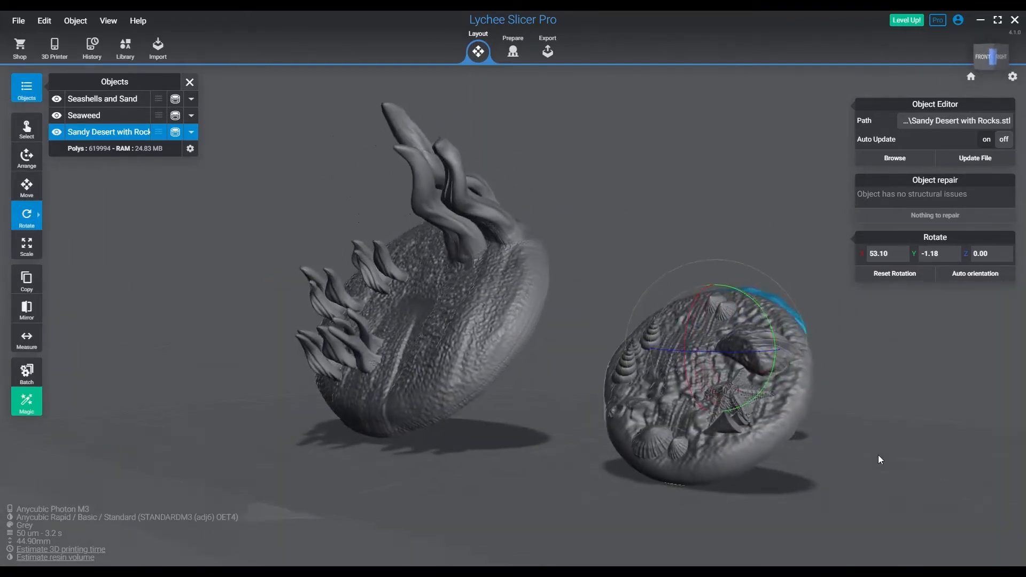
left_click(84, 115)
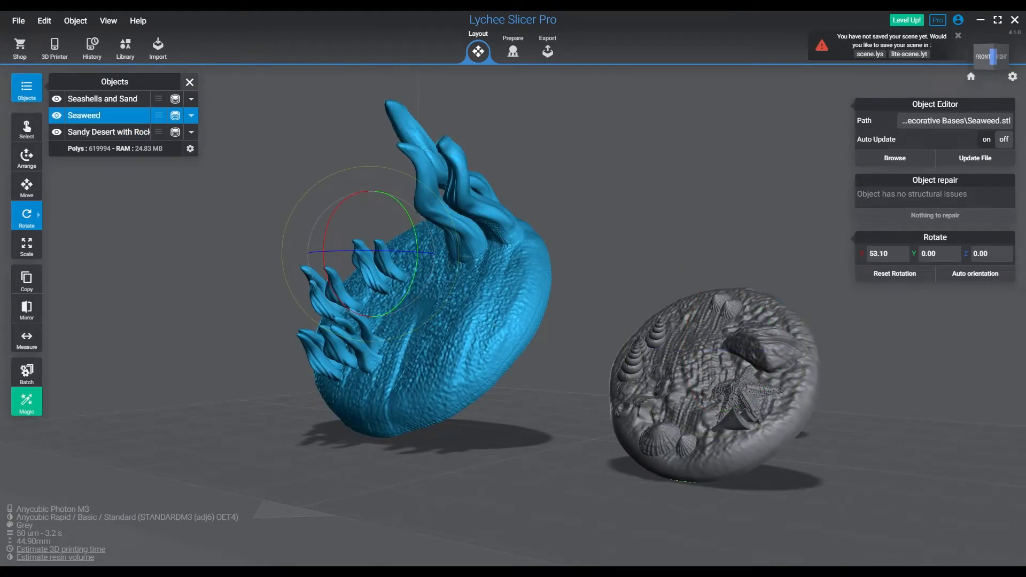
left_click(869, 54)
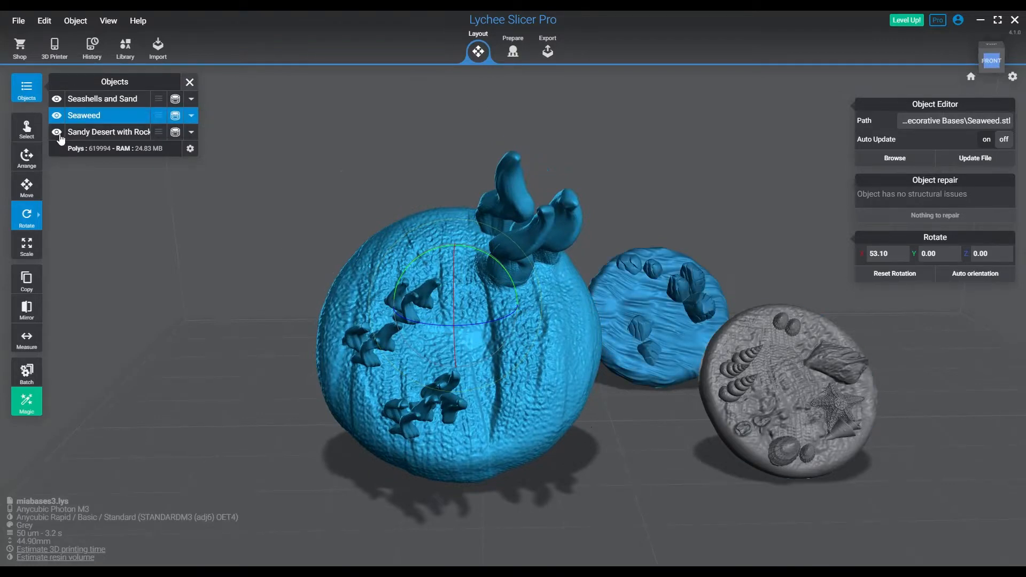
Hide the Sandy Desert base and raise the Seaweed base to Z 4.00 mm
left_click(57, 99)
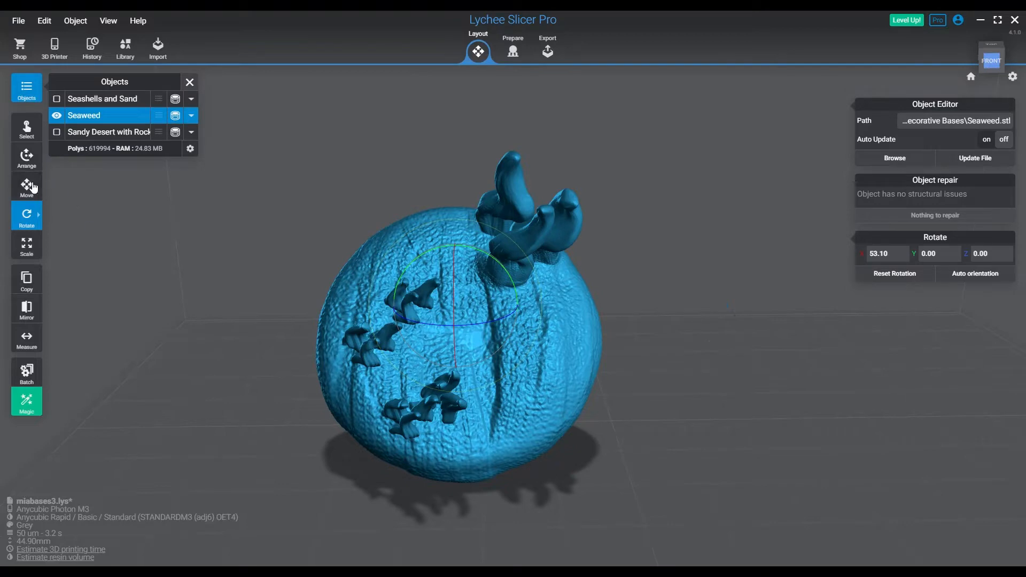
left_click(26, 189)
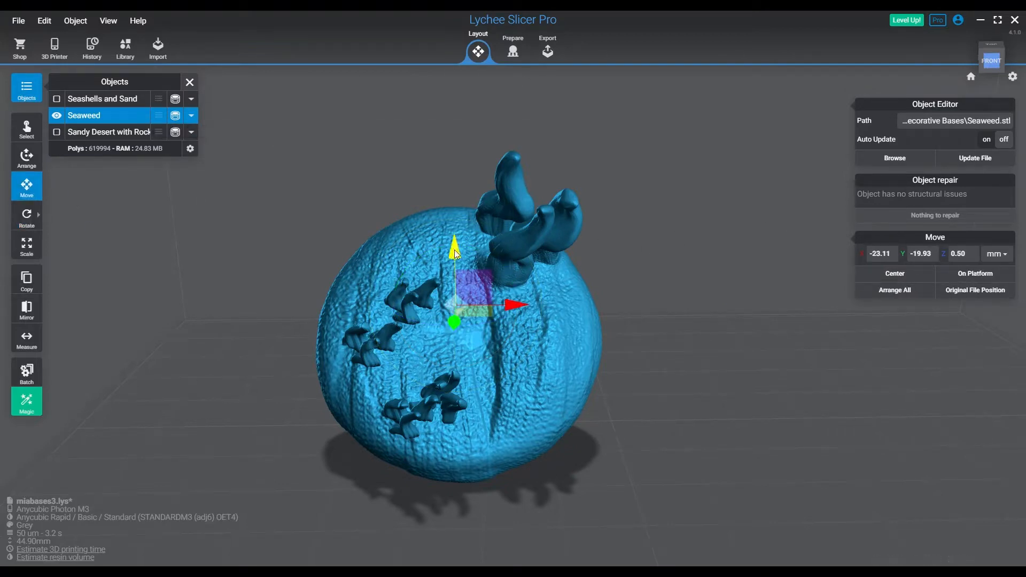
left_click_drag(455, 254, 455, 233)
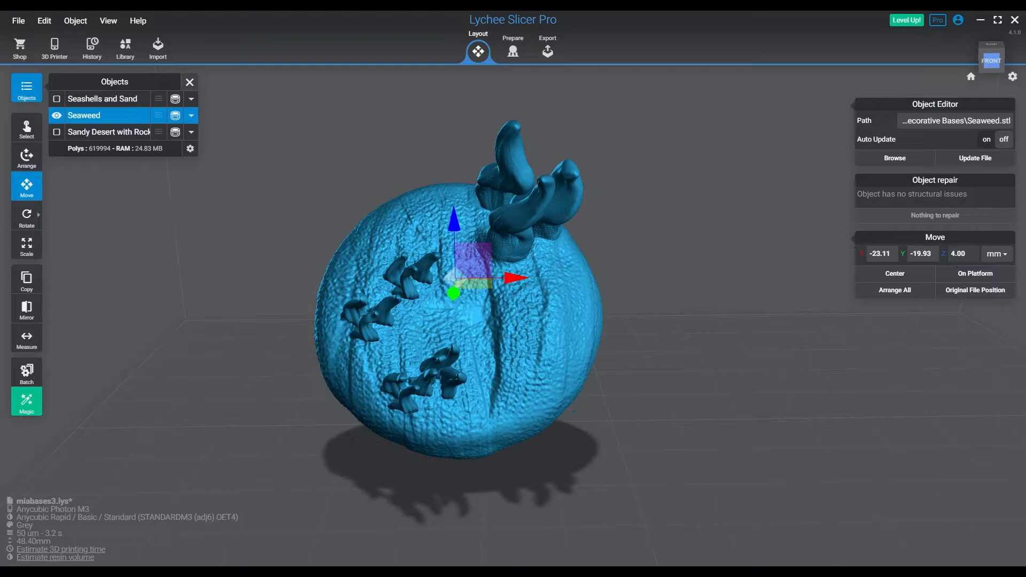
In the Prepare stage, give the Seaweed base a raft shaped to its outline
left_click(512, 47)
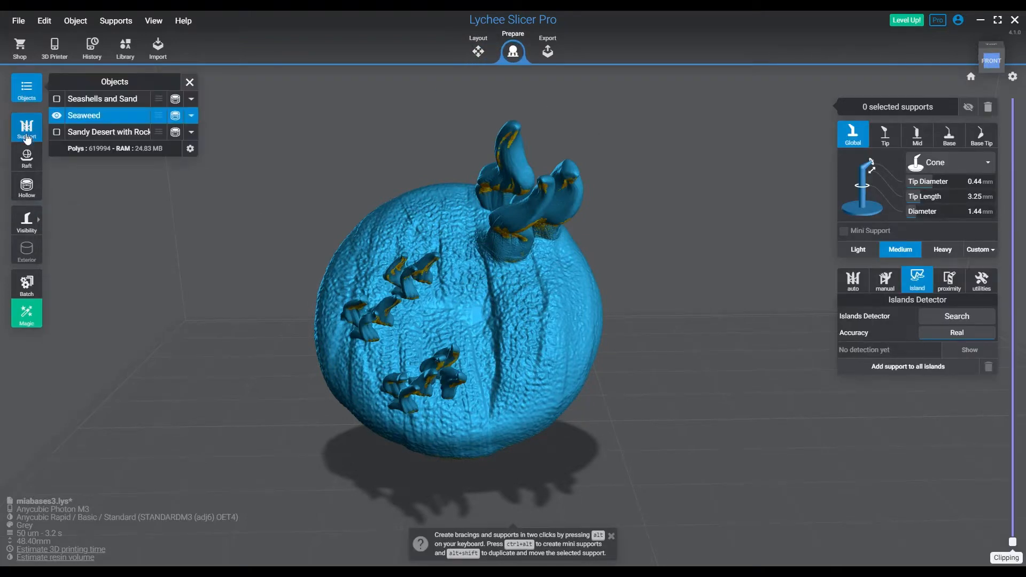
left_click(27, 158)
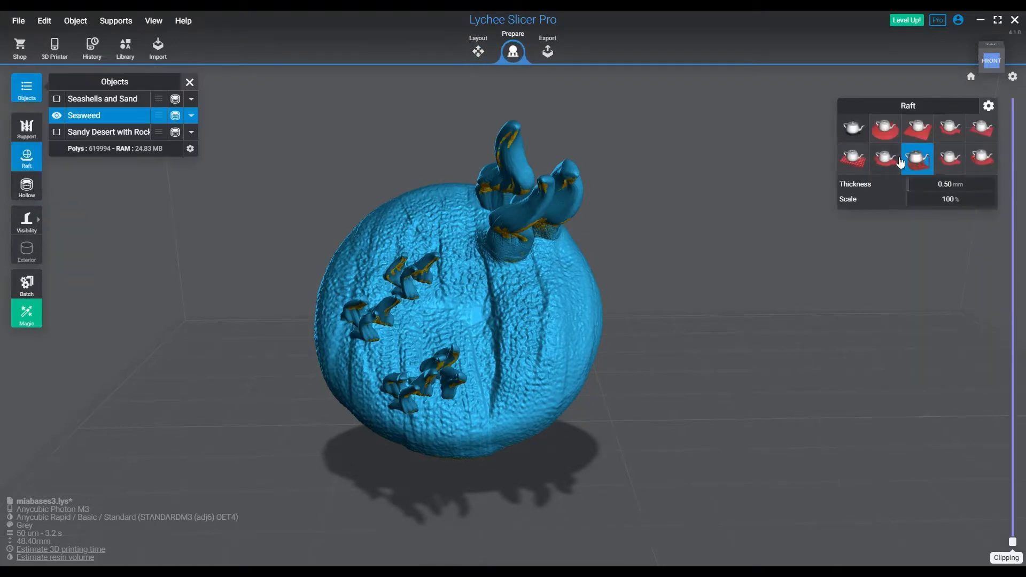
left_click(948, 158)
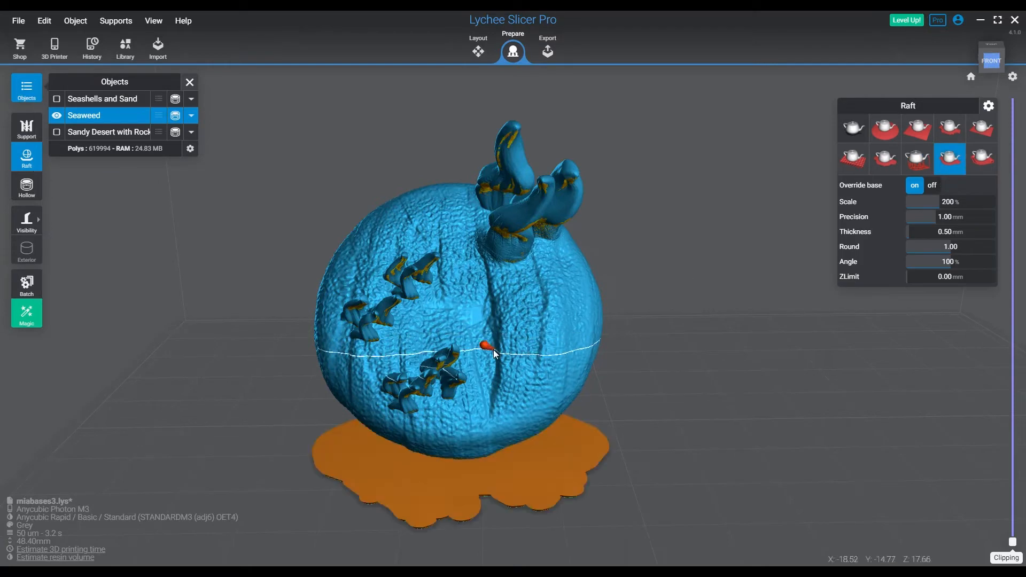
left_click(27, 128)
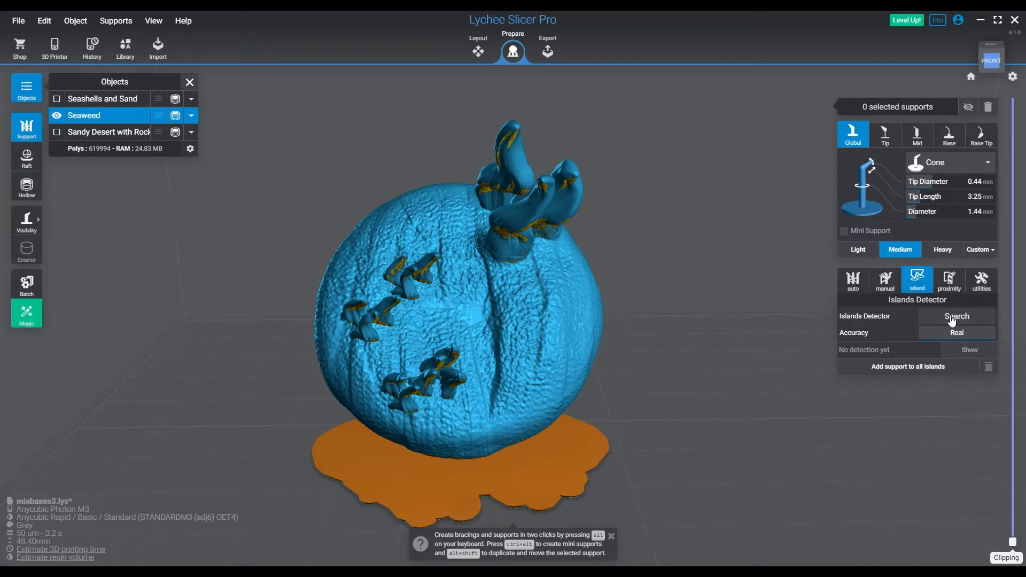
Detect islands, tilt the white support toward the rim, and clip the view to layer 101
left_click(956, 316)
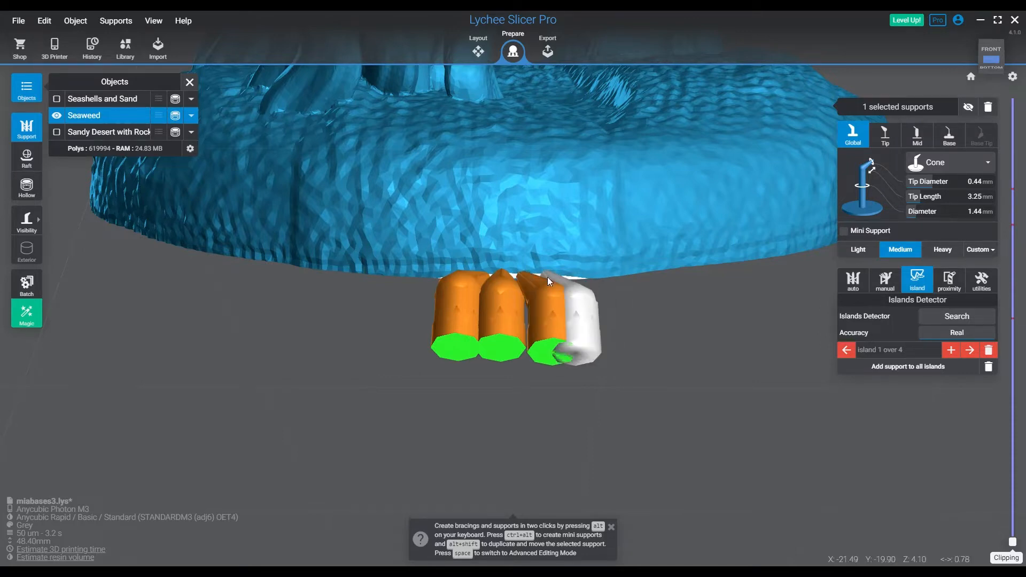
key("space")
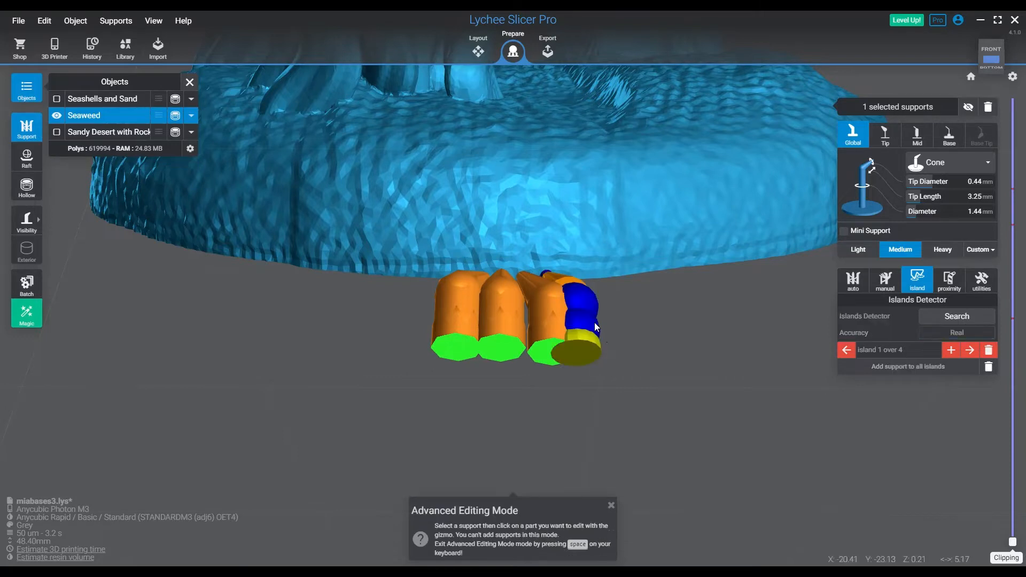
left_click(579, 318)
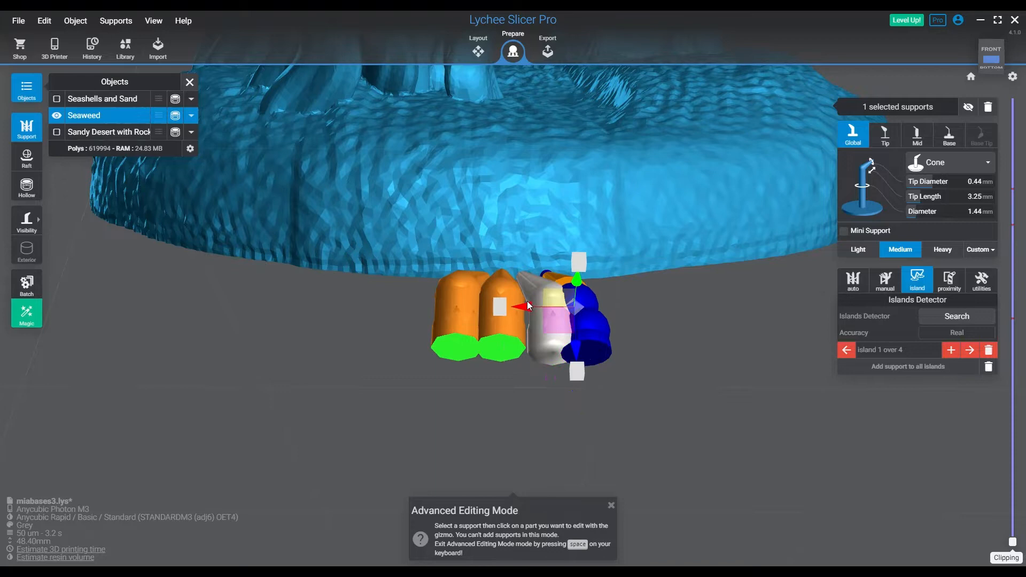
left_click_drag(531, 306, 595, 330)
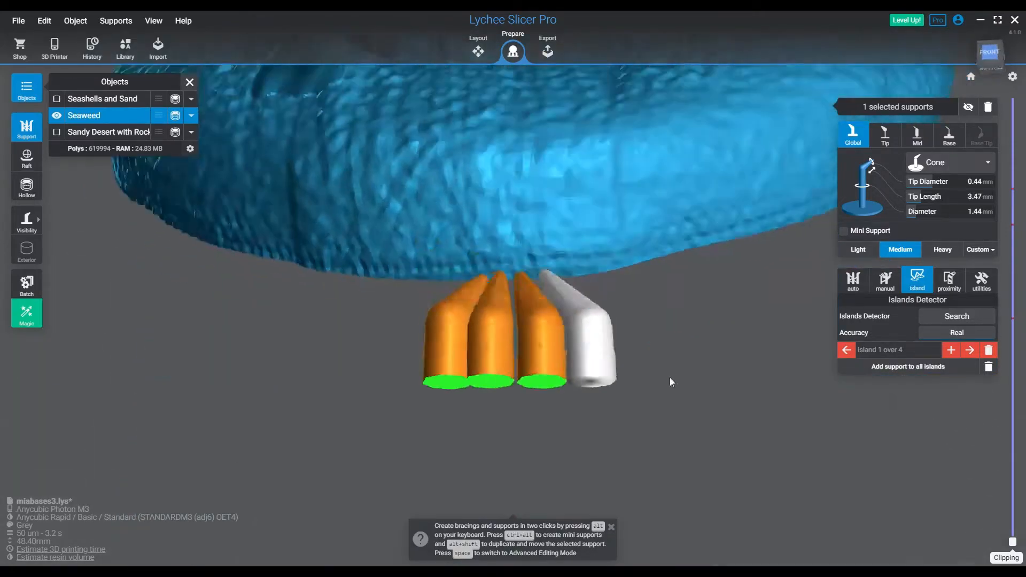
left_click_drag(671, 382, 221, 373)
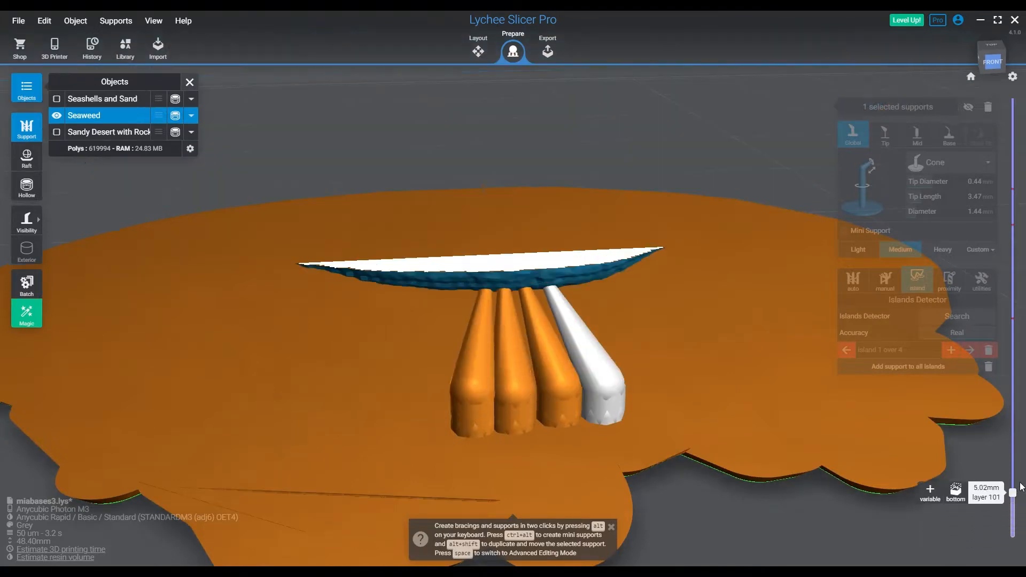
Reset the clipping slider to bring the whole model back into view
left_click_drag(1019, 487, 1019, 504)
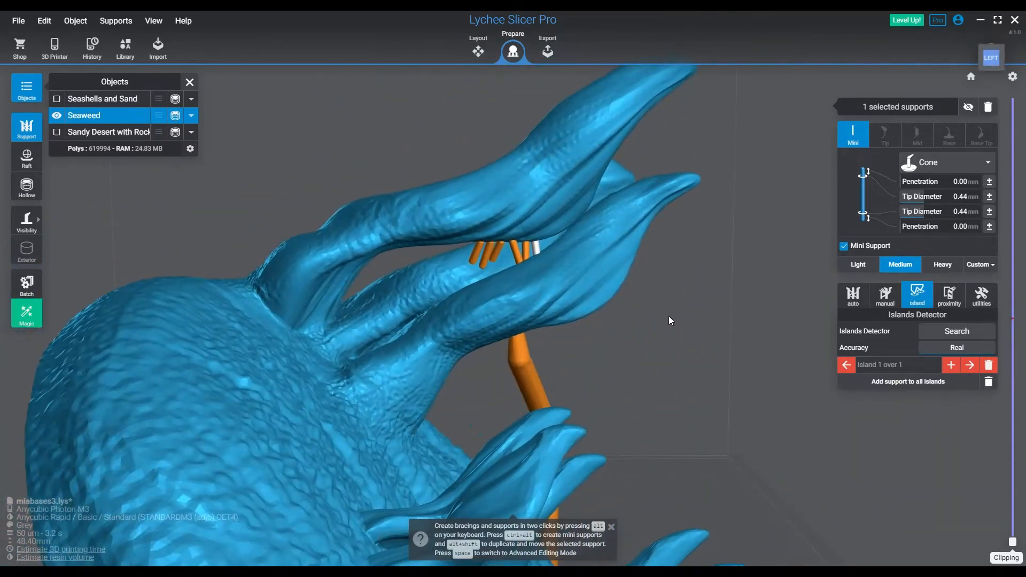
Switch new supports to the Light preset and orbit between the fronds to inspect them
left_click(488, 251)
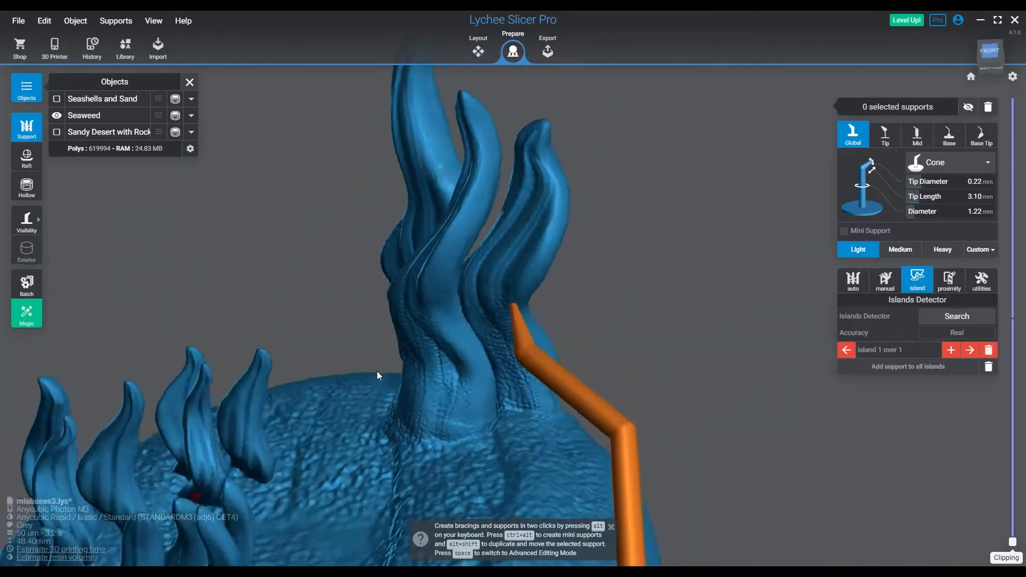
left_click_drag(376, 376, 579, 345)
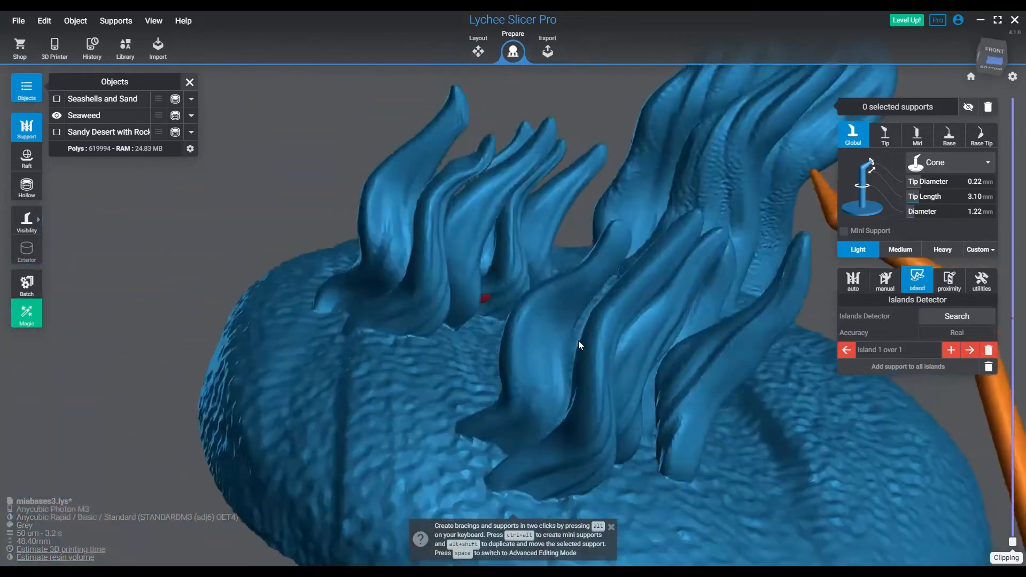
left_click_drag(579, 345, 480, 349)
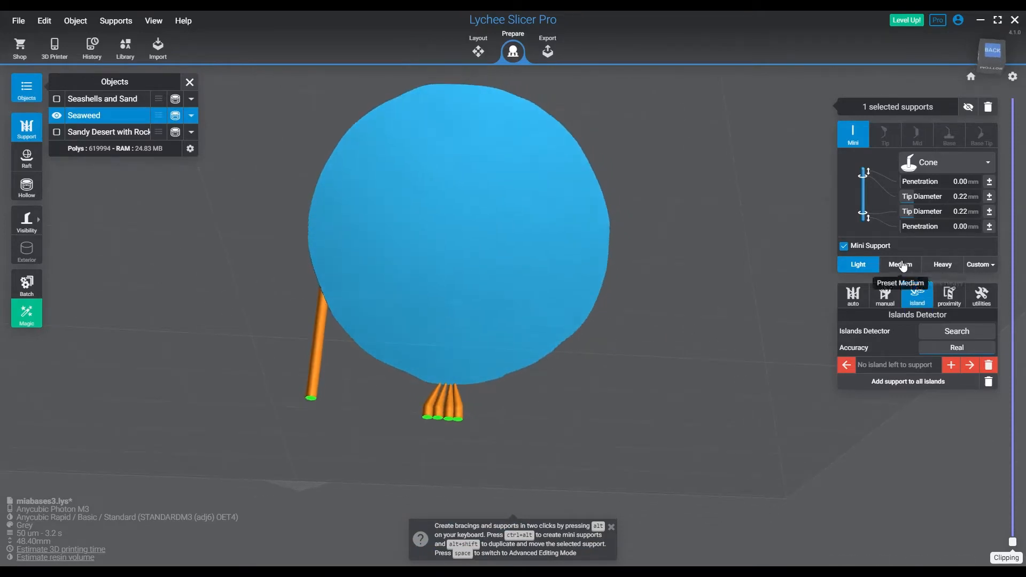
Use the Medium preset and duplicate supports to extend the rim row
left_click(898, 264)
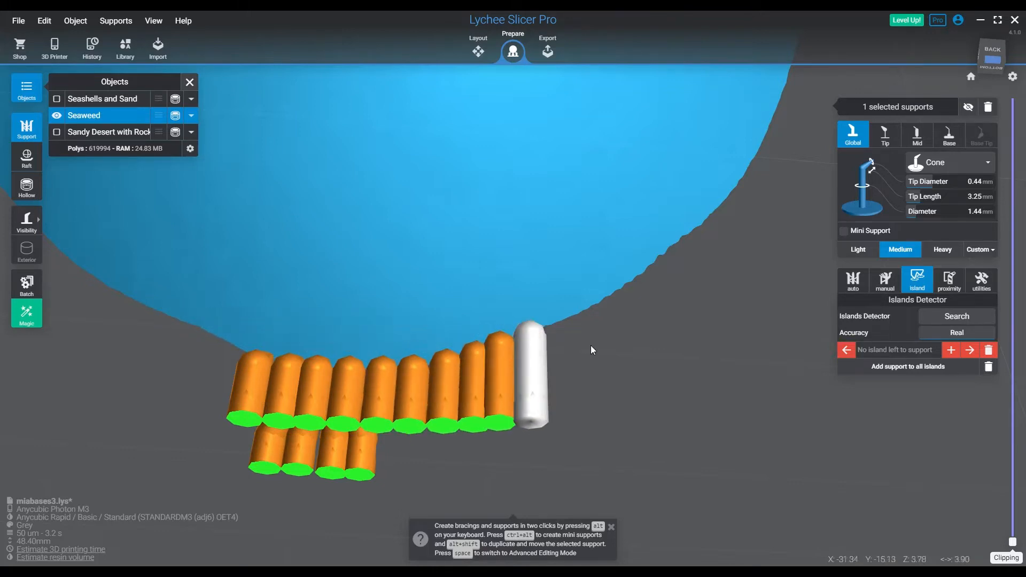
left_click_drag(592, 350, 517, 491)
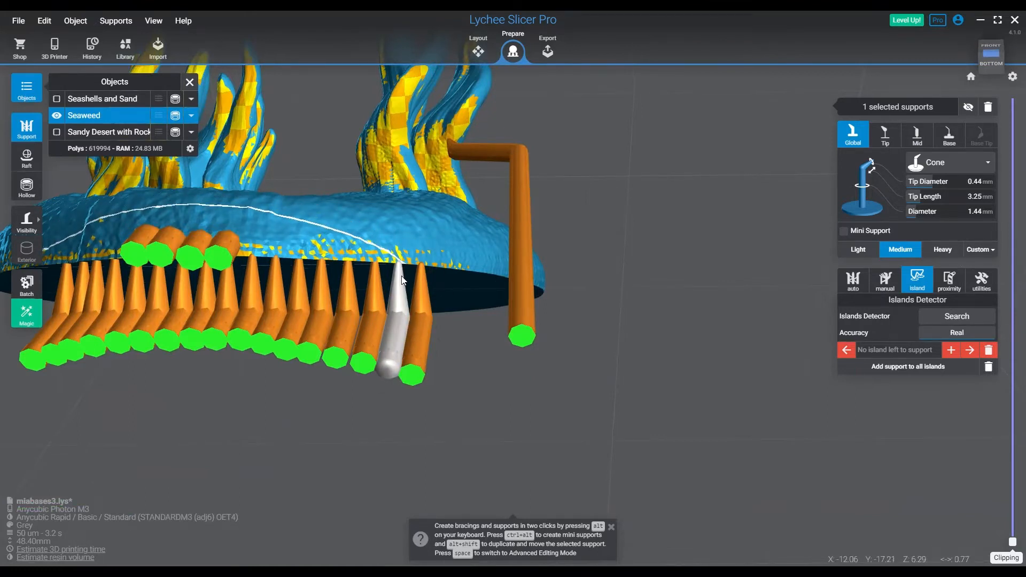
key("space")
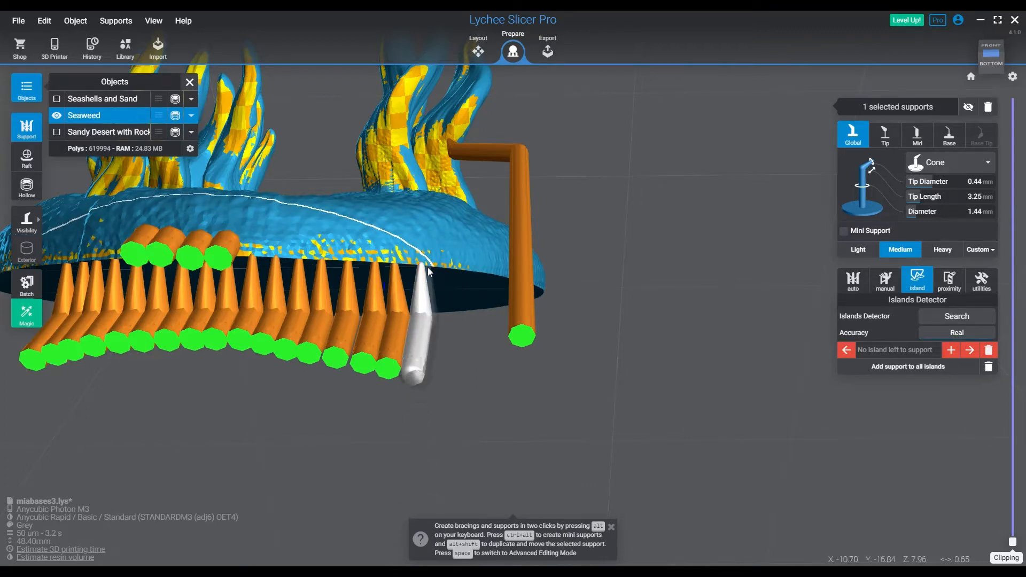
key("space")
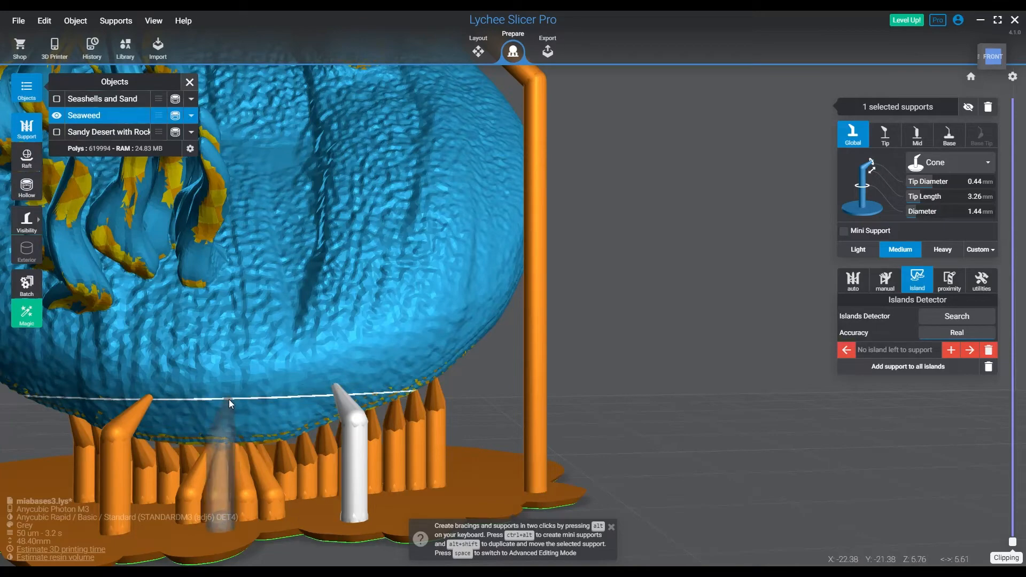
Select a group of rim supports and add six bracings between them
left_click_drag(230, 404, 284, 538)
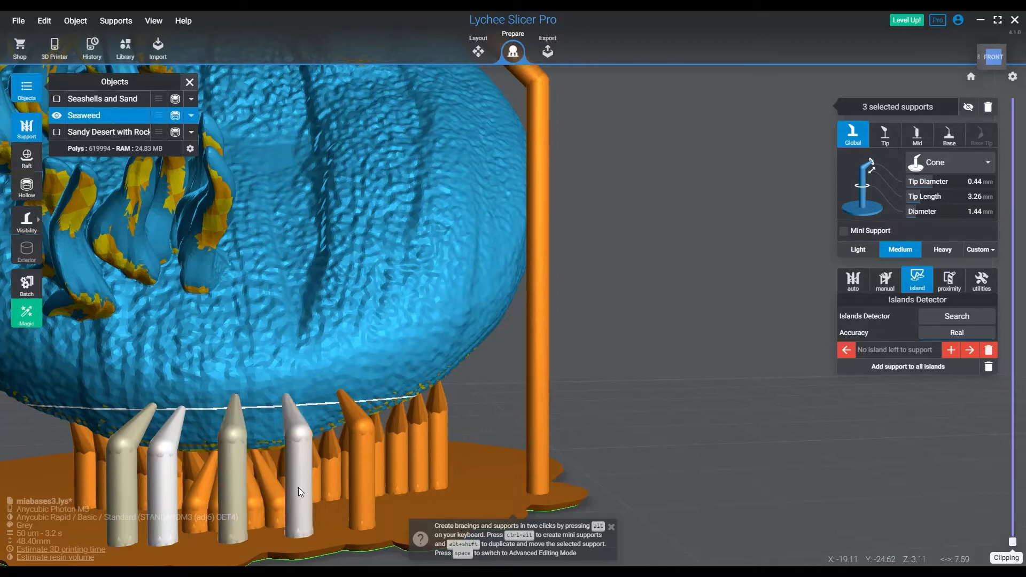
left_click(299, 493)
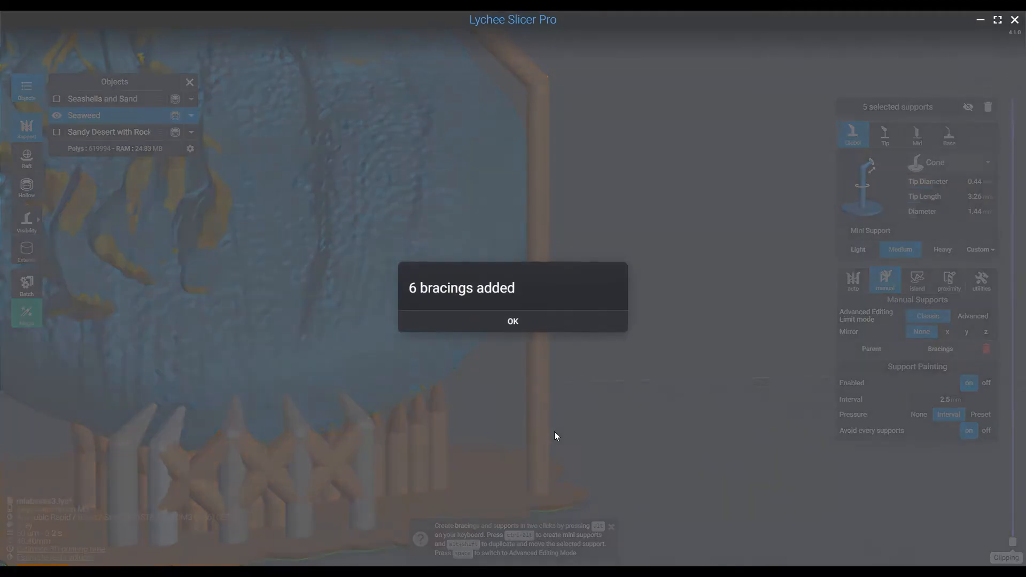
left_click(512, 321)
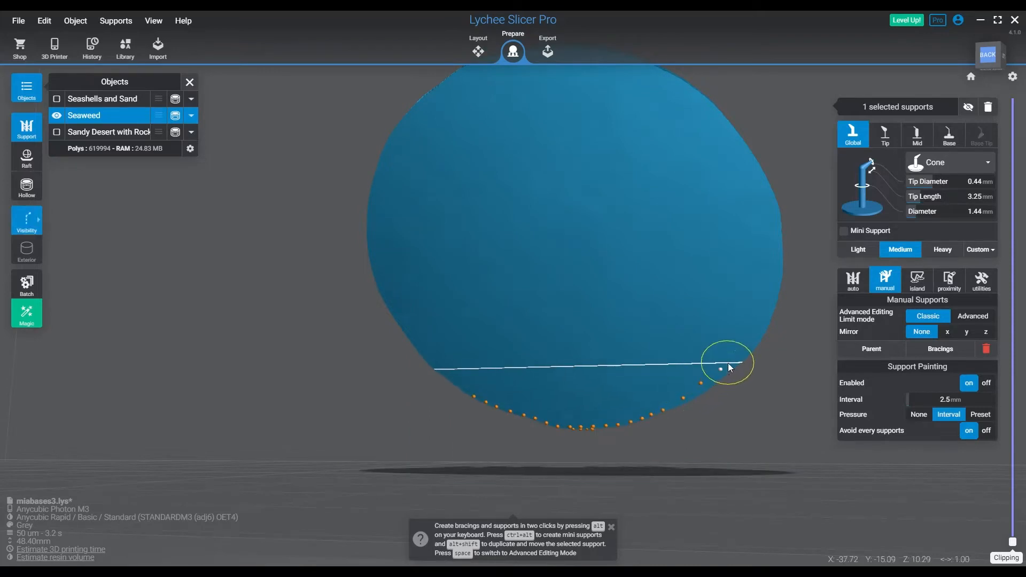
Paint supports at 2.5 mm intervals along the lower edge and around the rest of the rim
left_click_drag(720, 368, 772, 286)
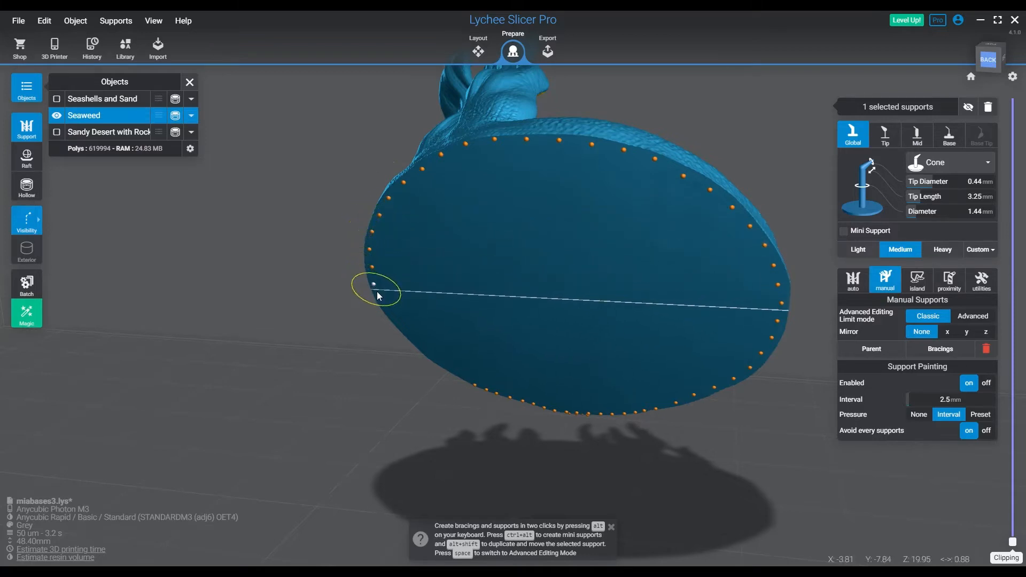
left_click_drag(376, 294, 412, 343)
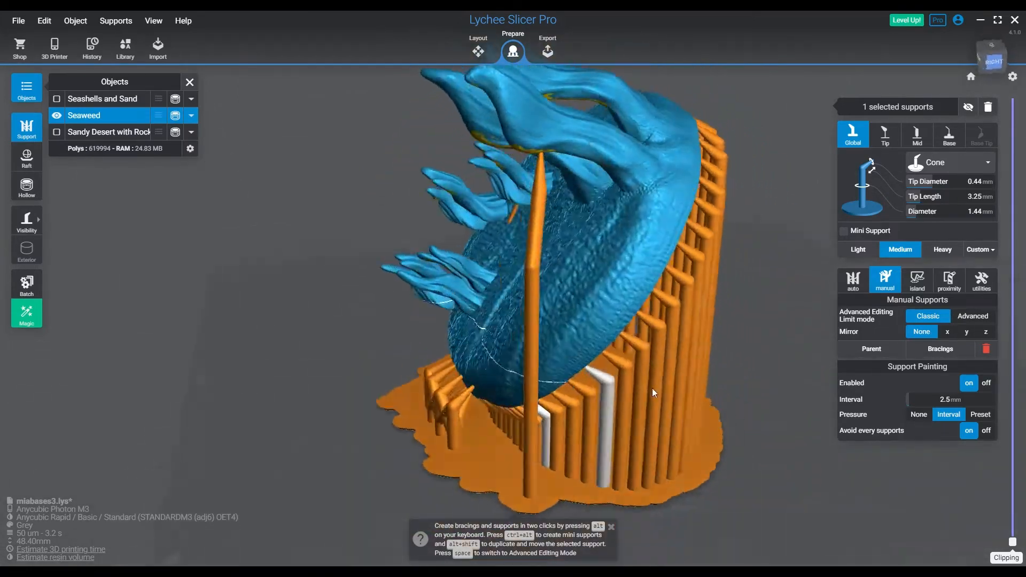
left_click_drag(653, 393, 521, 306)
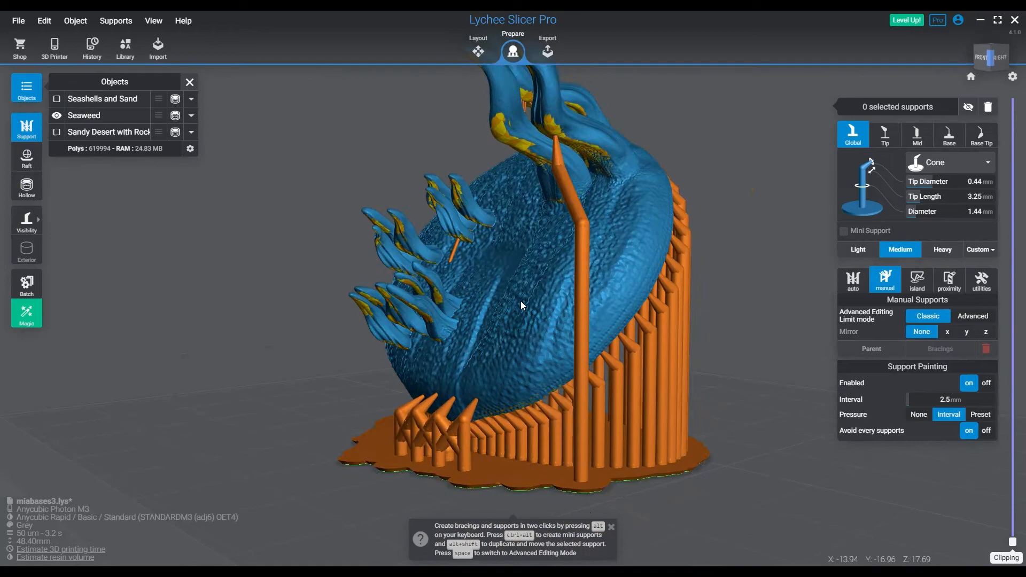
From underneath, place heavy supports inside the base and link them with 14 bracings
left_click(939, 349)
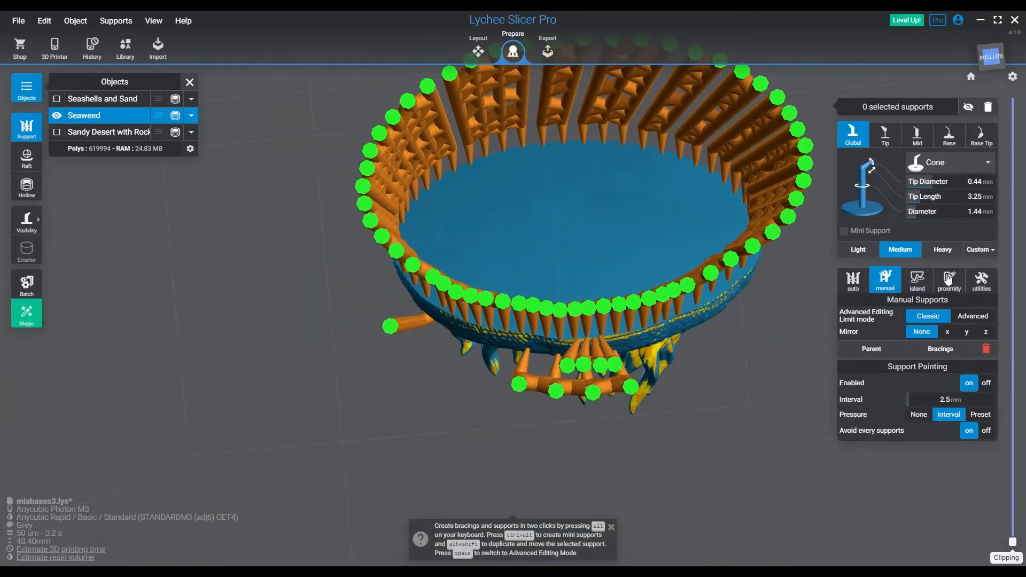
left_click(941, 249)
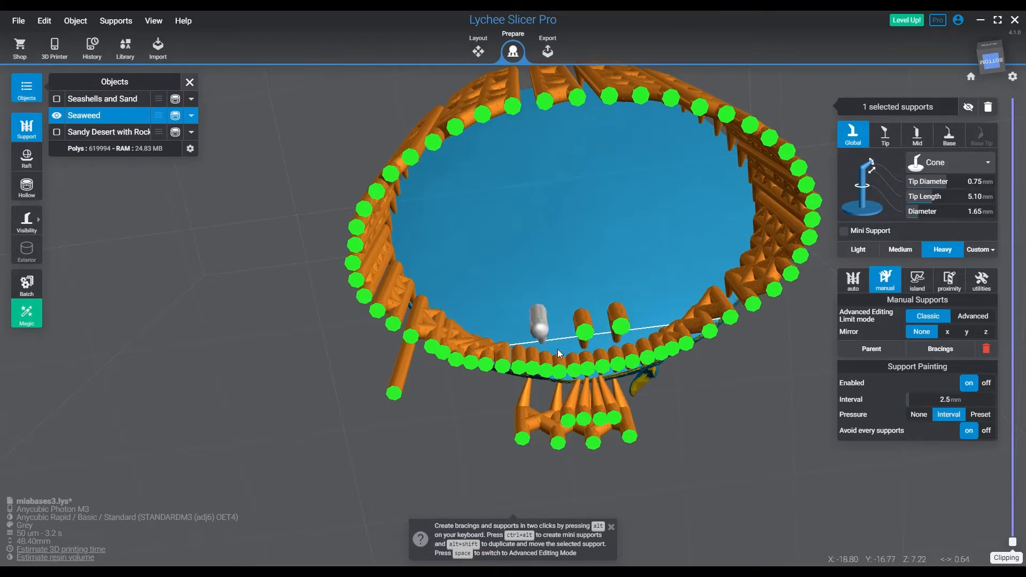
left_click_drag(559, 354, 560, 366)
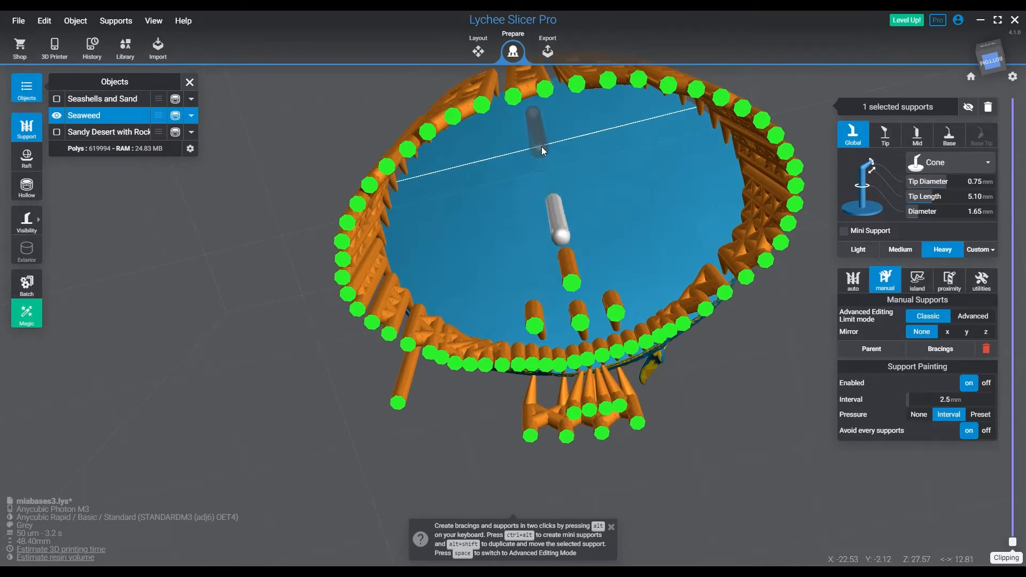
left_click_drag(543, 151, 638, 270)
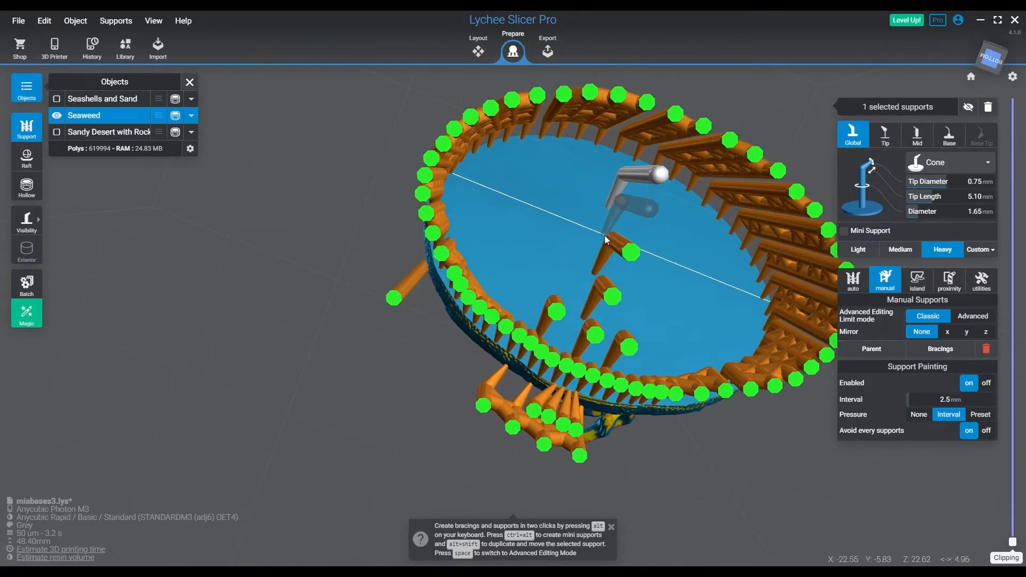
left_click_drag(606, 239, 635, 189)
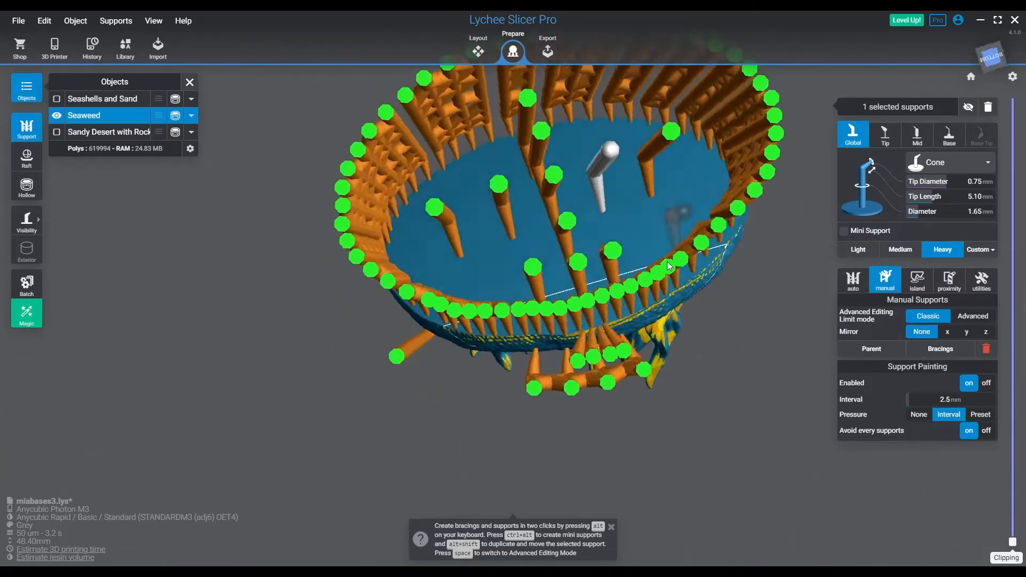
left_click_drag(667, 266, 562, 157)
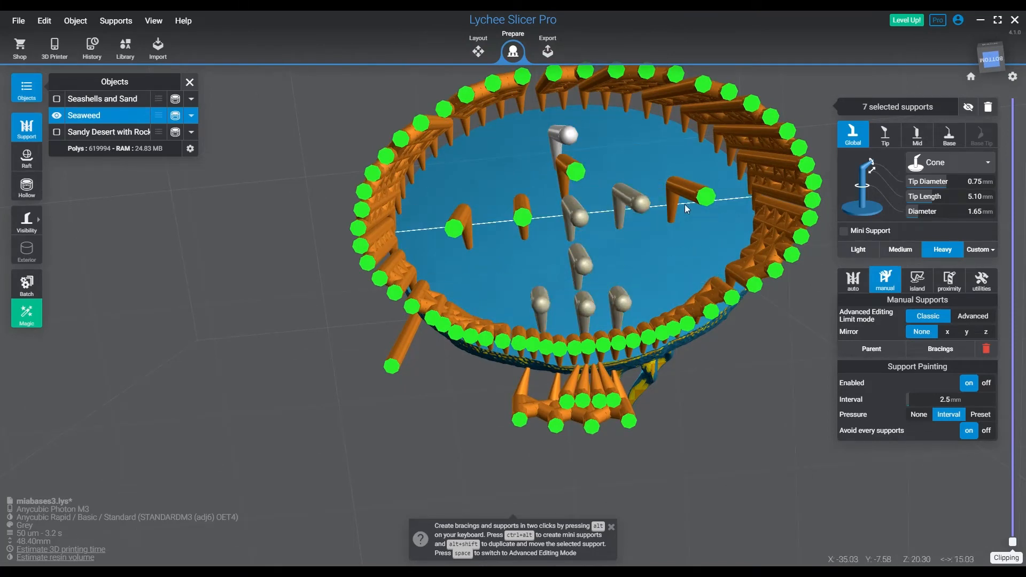
left_click(702, 195)
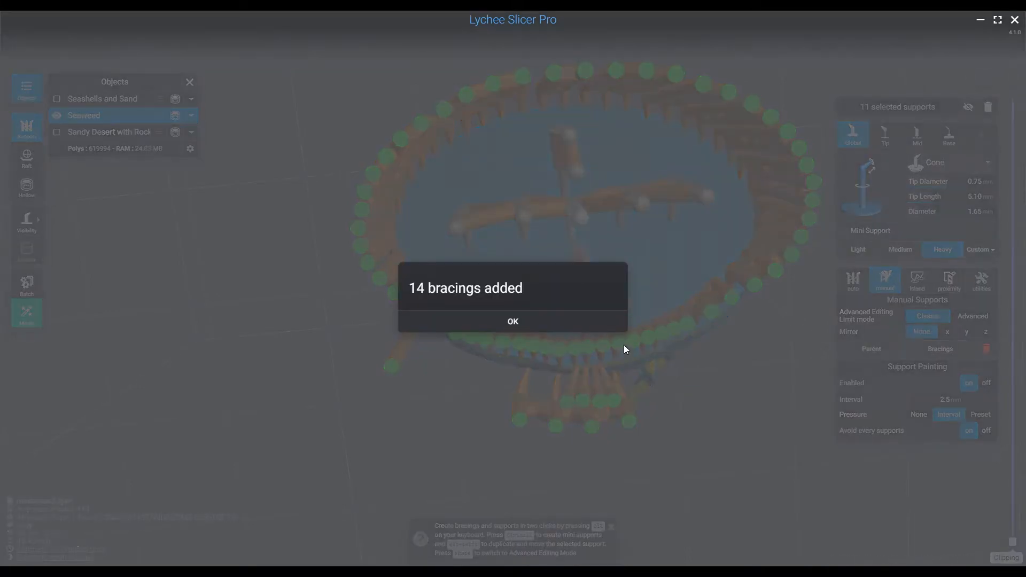
left_click(512, 321)
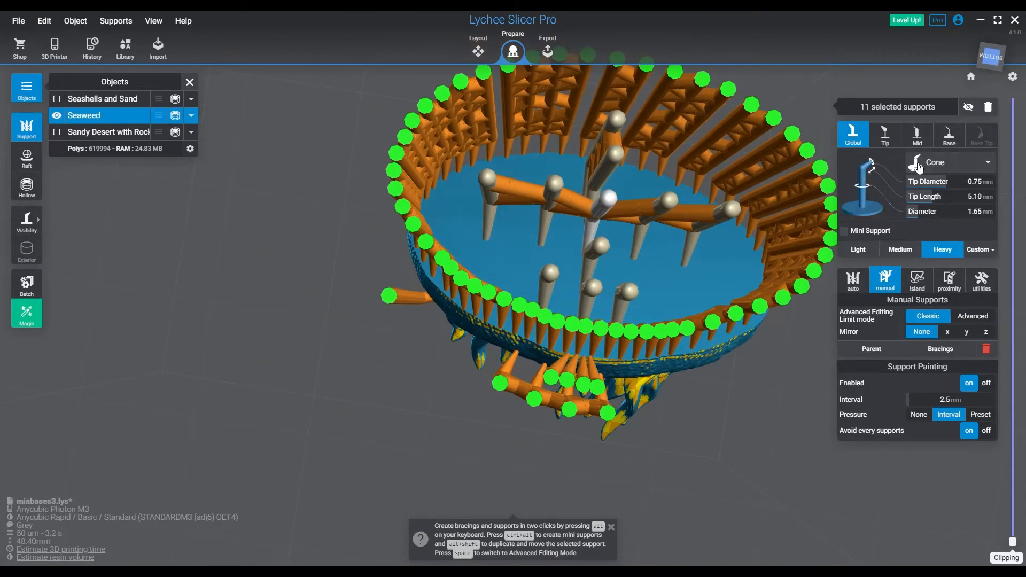
mouse_move(867, 254)
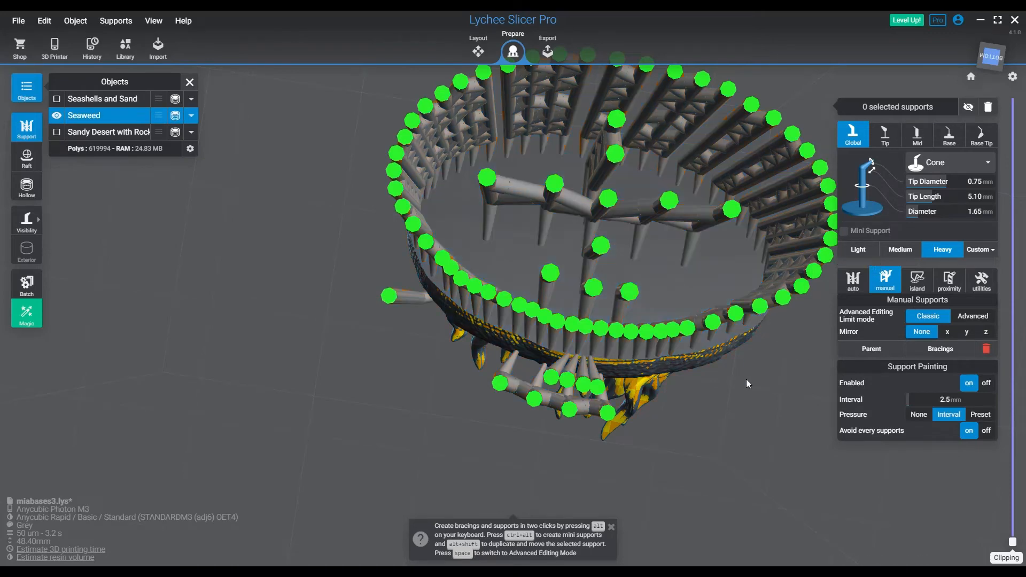
left_click(857, 249)
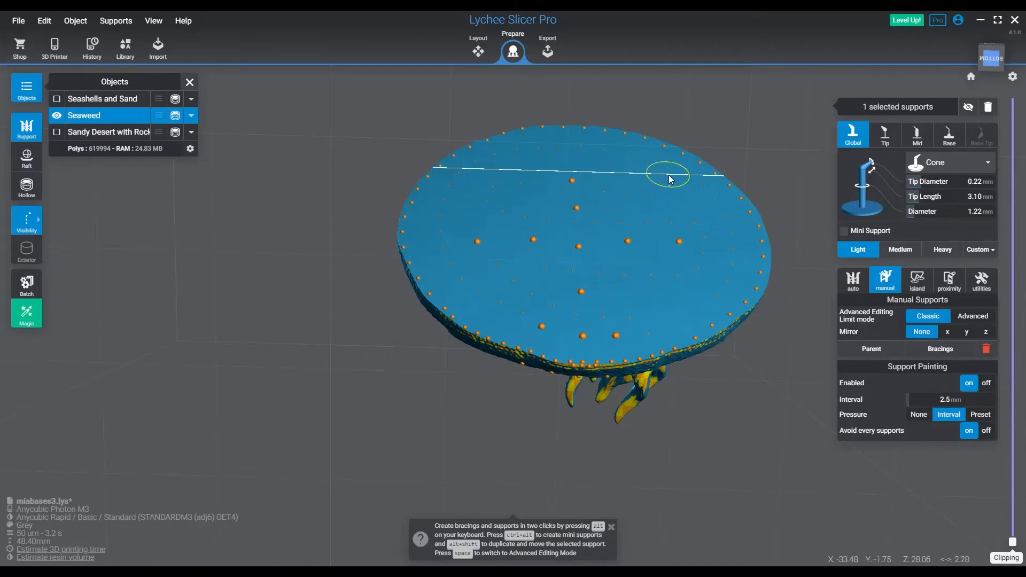
Place a light cone support on the seaweed base's underside, viewed from below
left_click(460, 196)
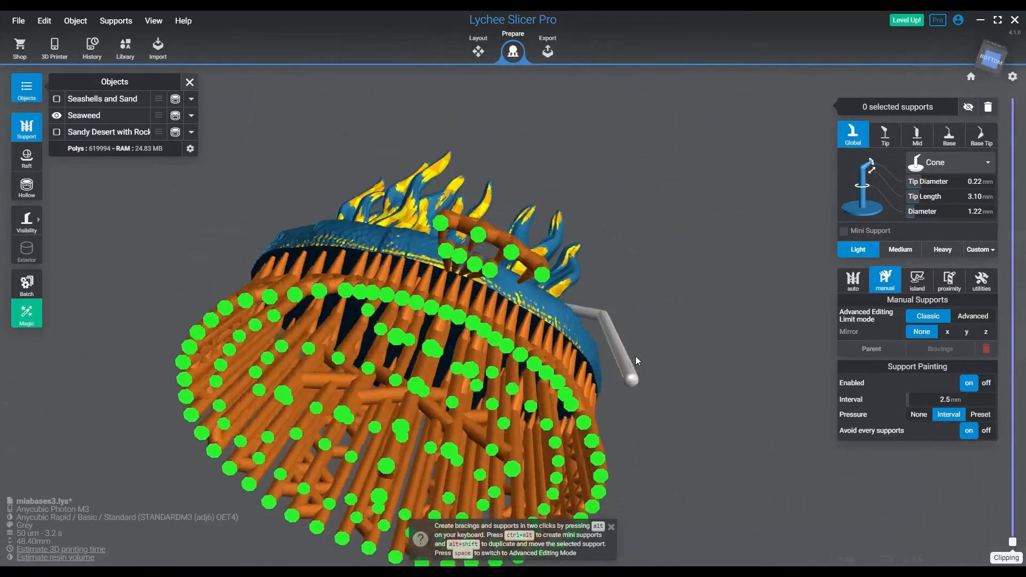
left_click_drag(637, 359, 608, 282)
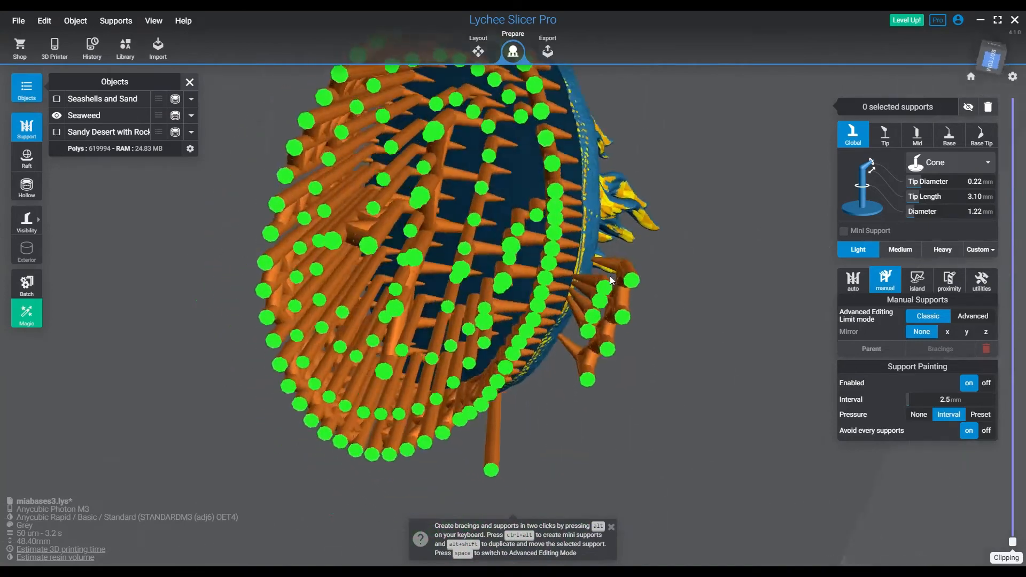
left_click_drag(609, 280, 700, 254)
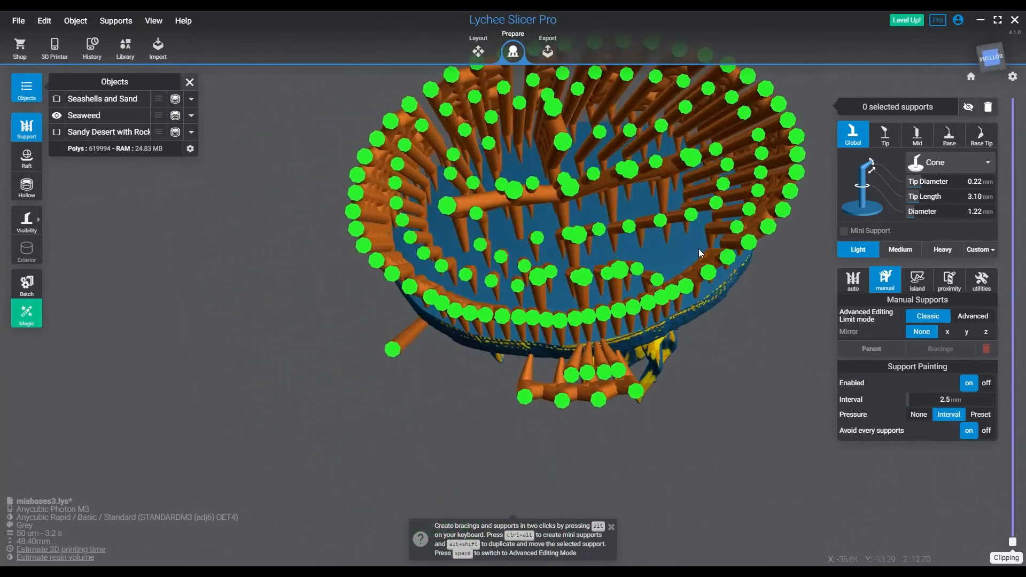
left_click(84, 116)
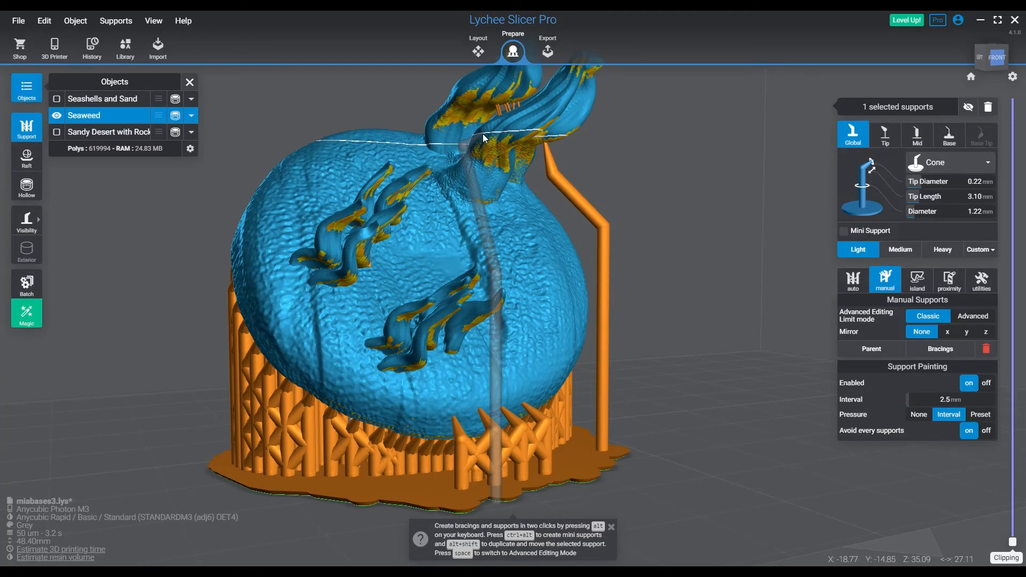
Inspect the fronds from several angles and add a tall support under a lower frond
left_click_drag(481, 137, 458, 356)
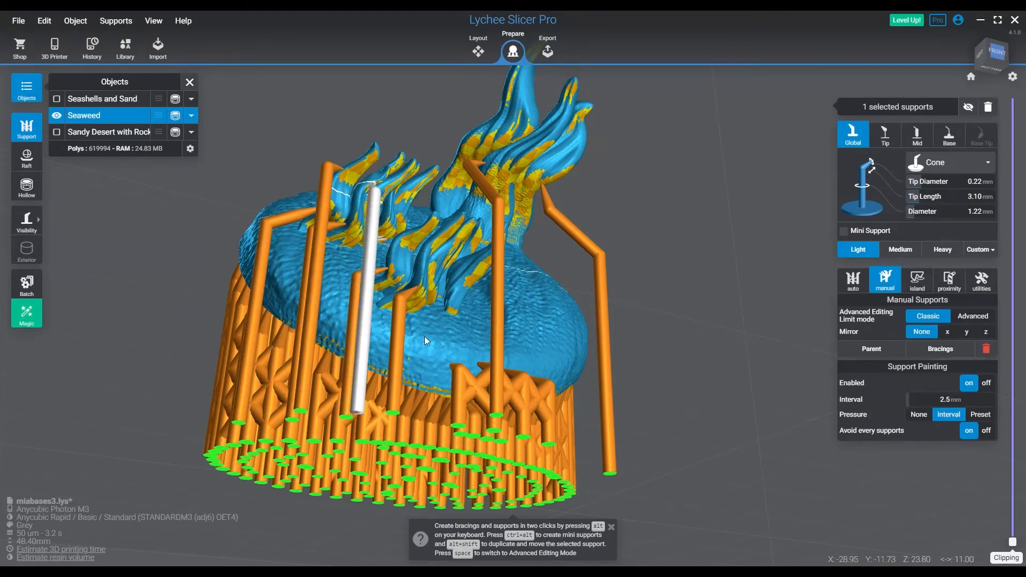
left_click_drag(426, 340, 367, 311)
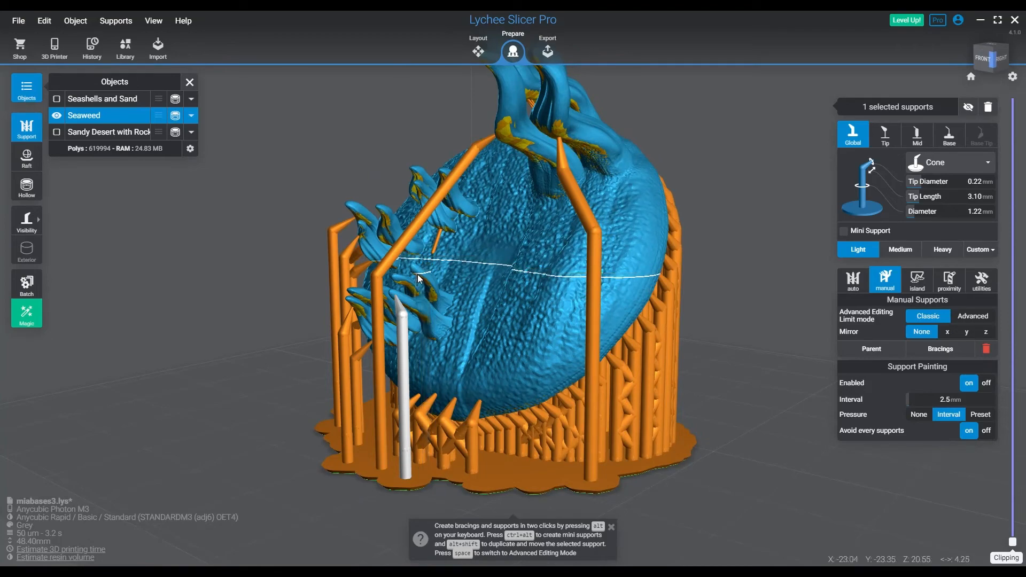
left_click_drag(419, 278, 634, 410)
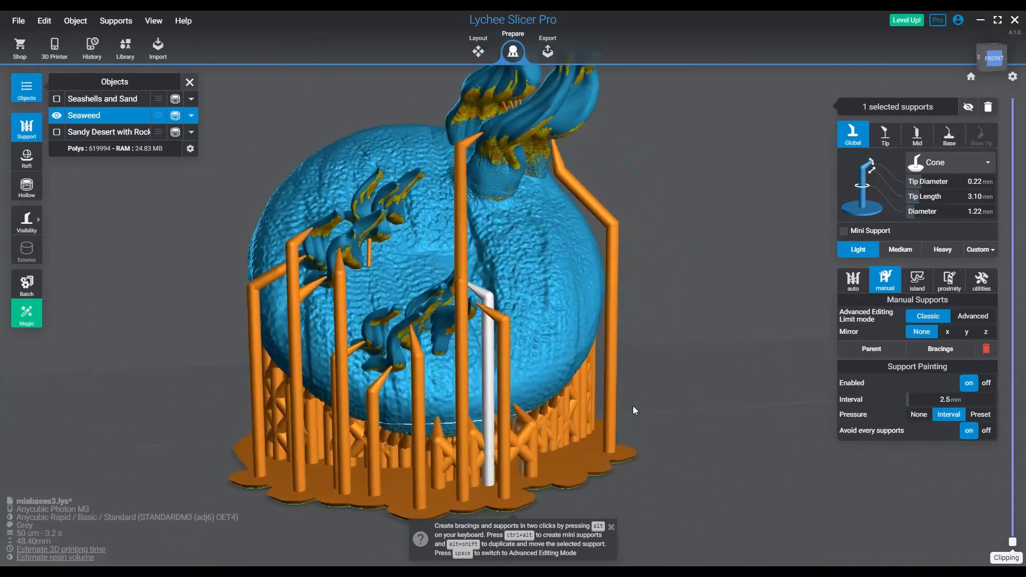
left_click_drag(633, 411, 423, 265)
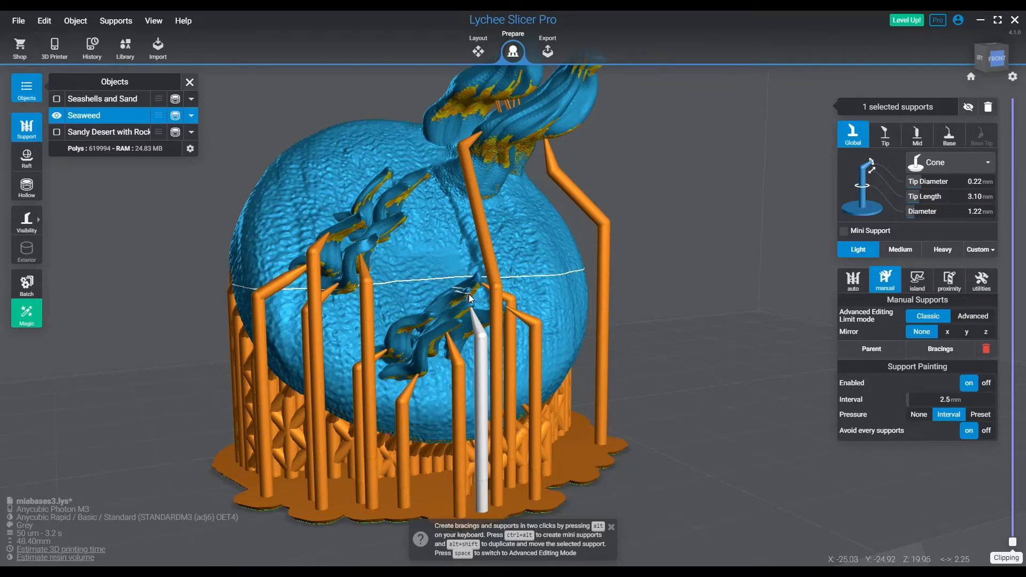
left_click(843, 231)
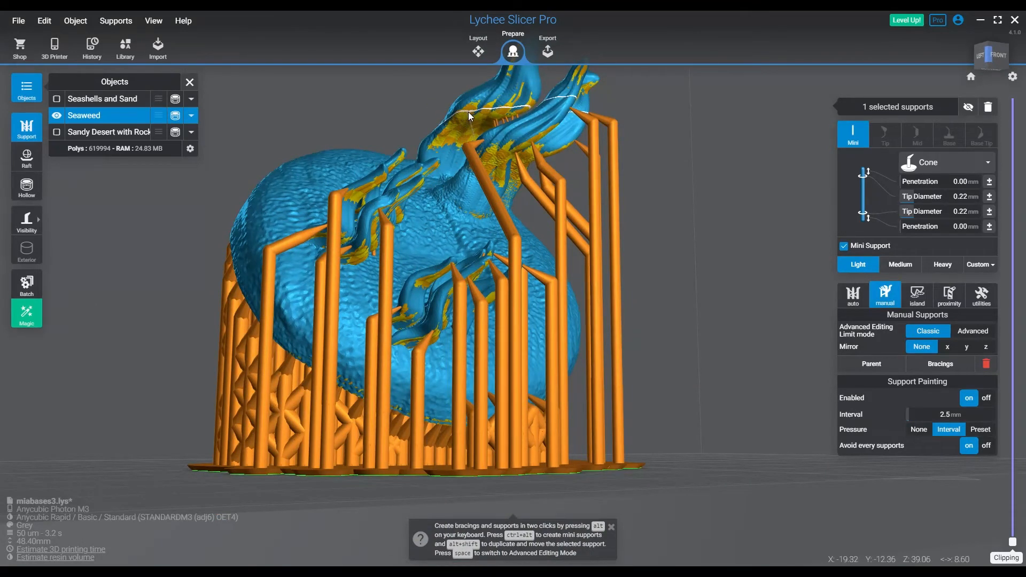
Place a mini support beneath an upper seaweed frond
left_click(469, 116)
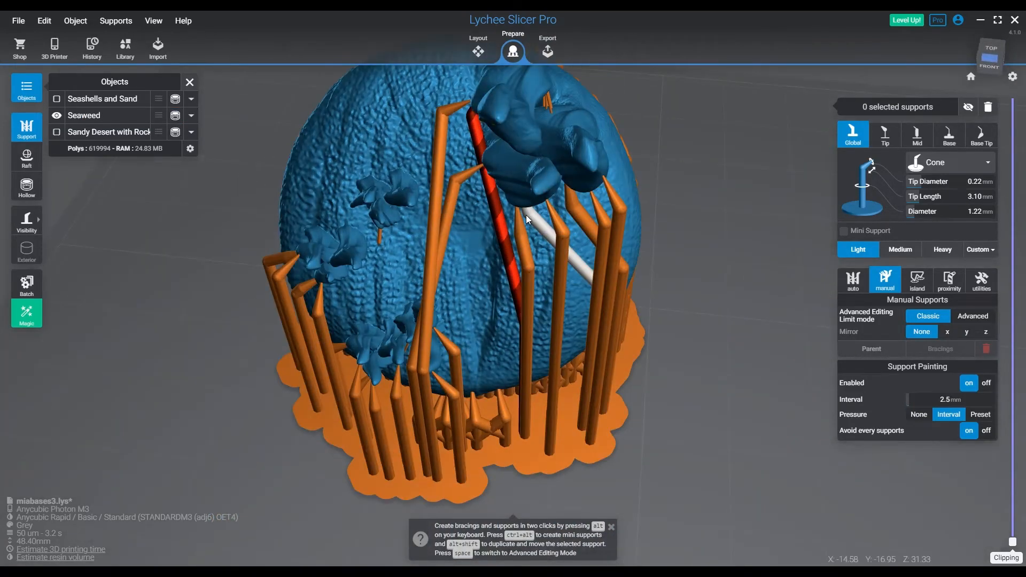
Select the long support reaching the top frond and pick one of its sections
left_click(525, 298)
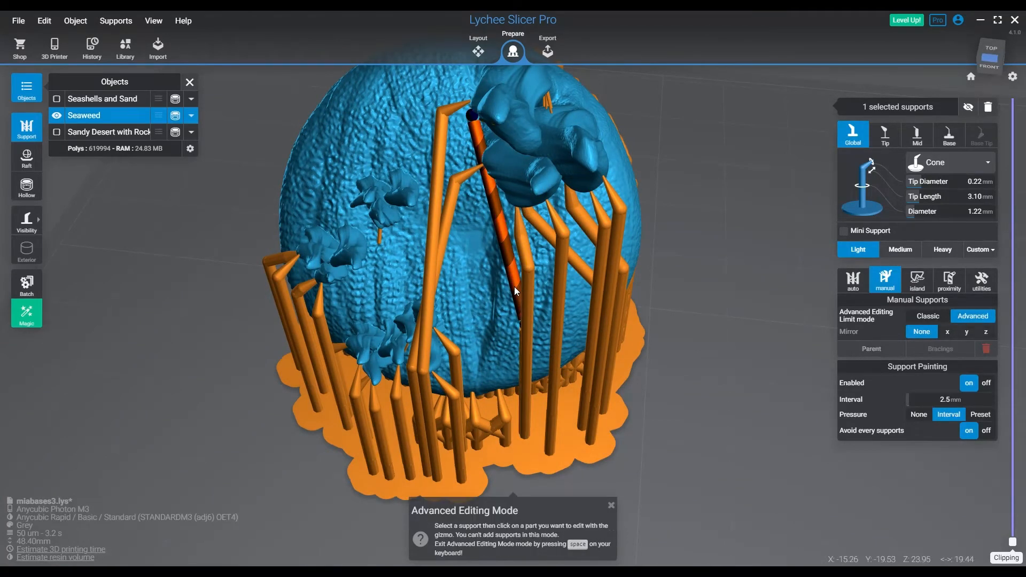
left_click(516, 292)
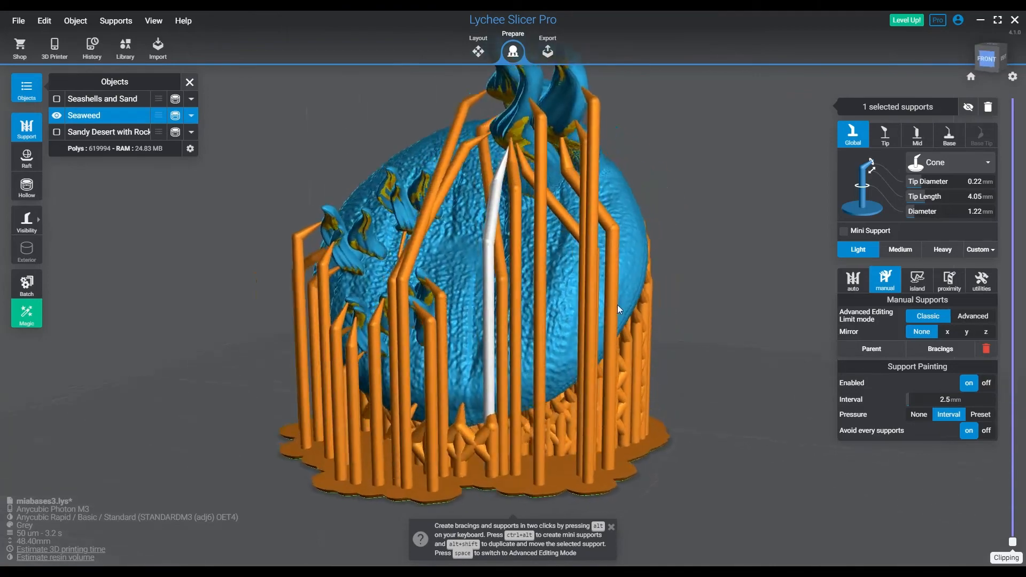
Drag the support's joint so its upper section angles around the base
left_click_drag(619, 309, 705, 318)
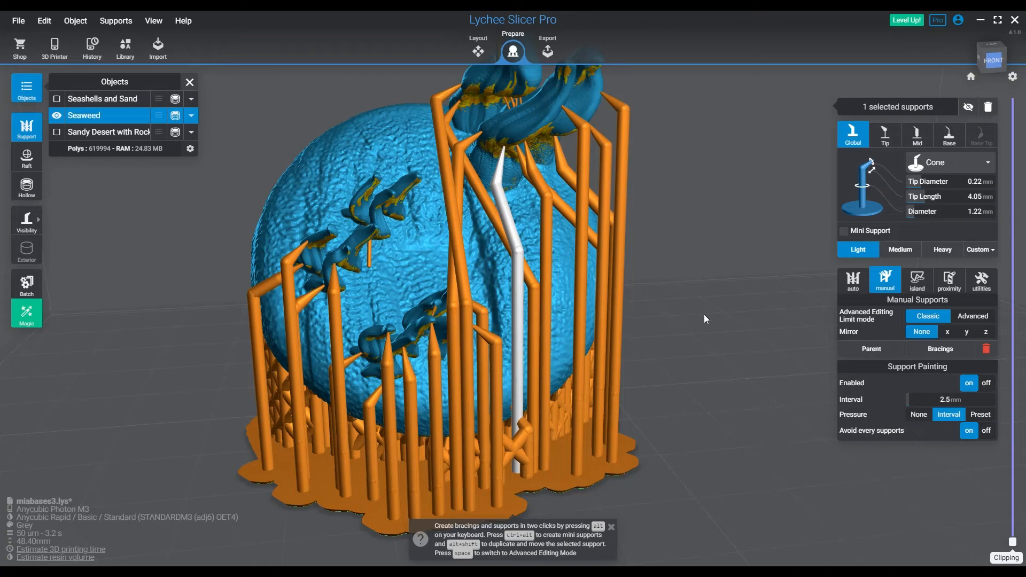
mouse_move(376, 191)
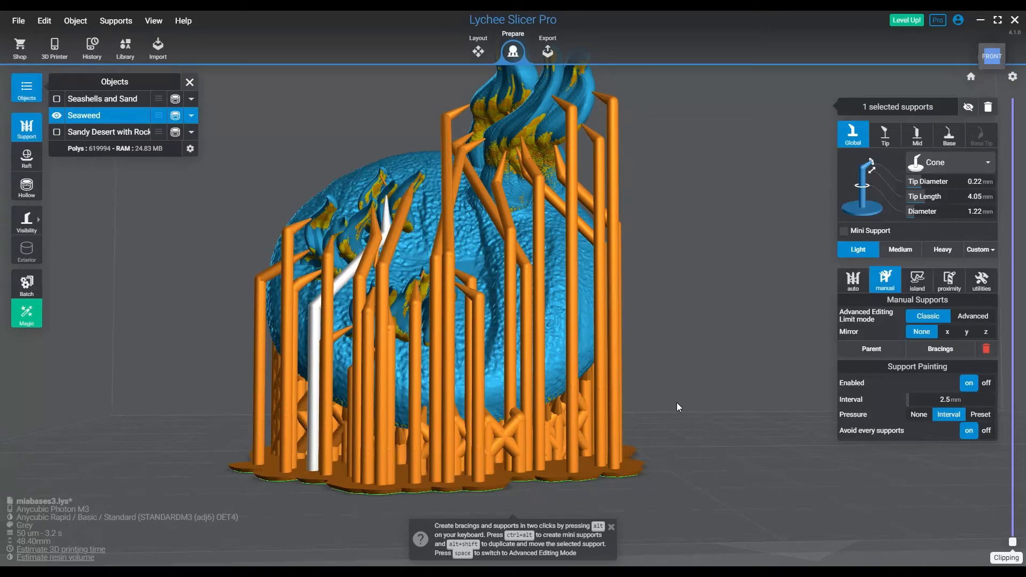
left_click(677, 407)
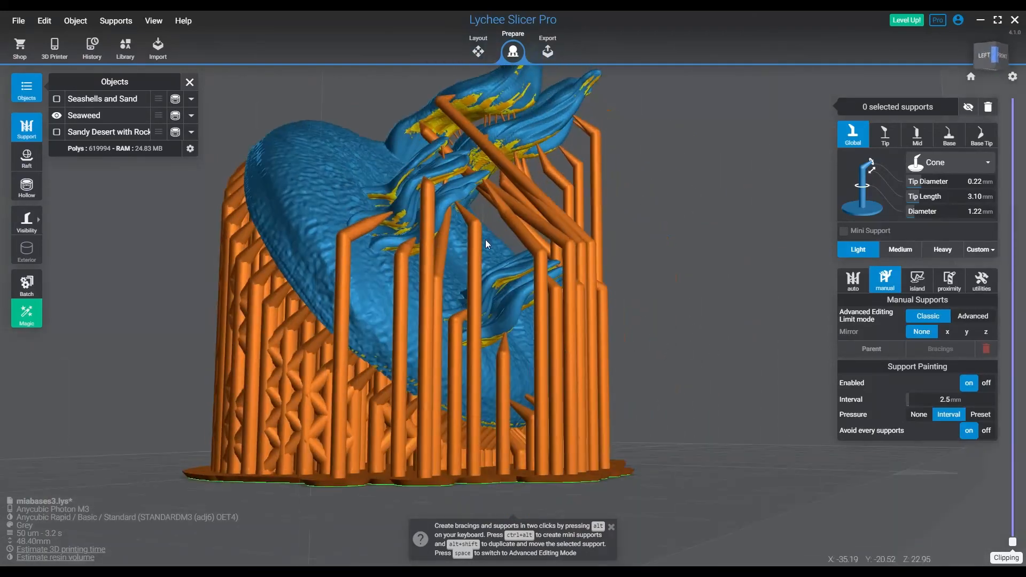
left_click_drag(484, 245, 412, 330)
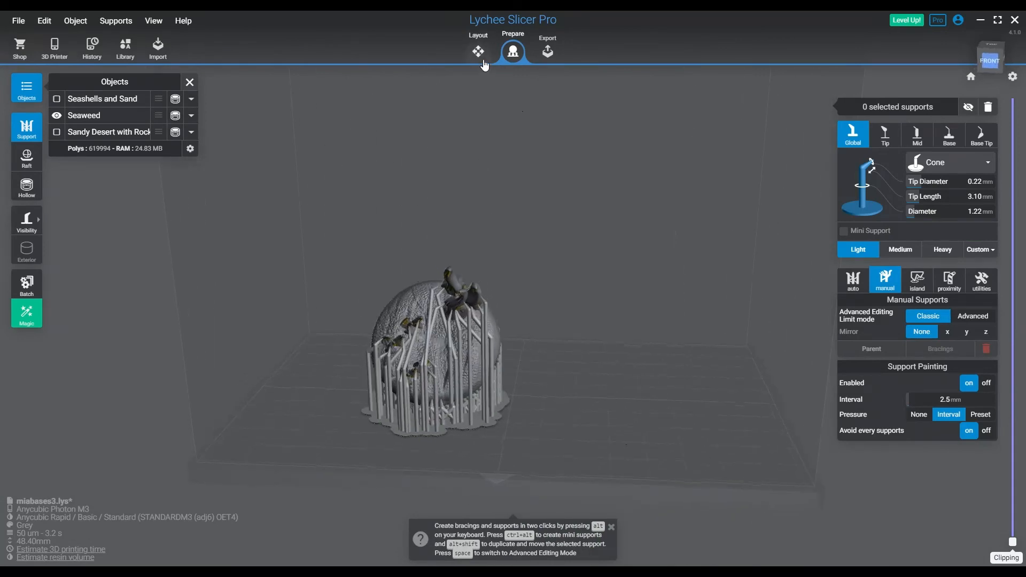
Switch to the Layout stage with the supported seaweed base still at 4 mm
left_click(478, 51)
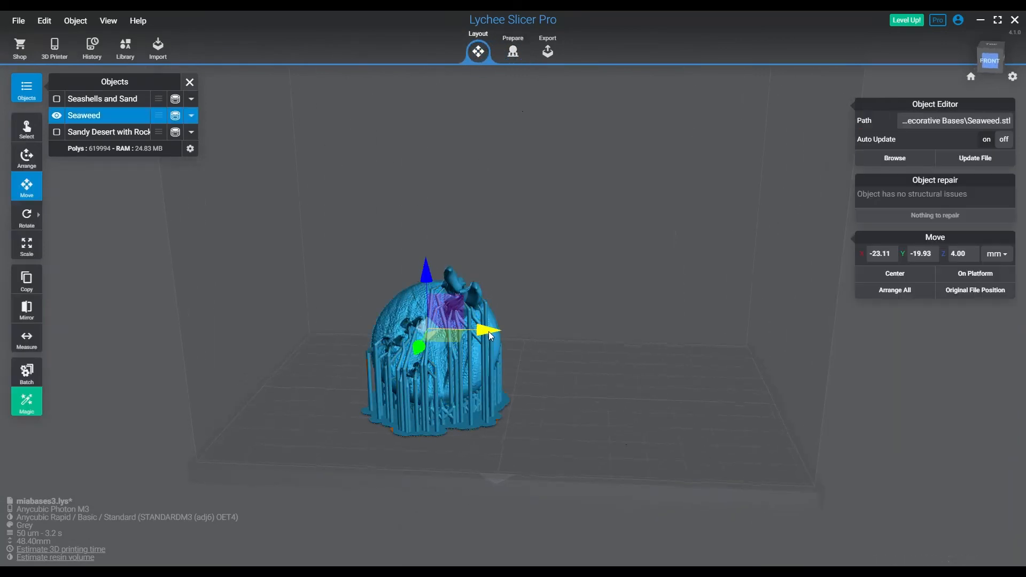